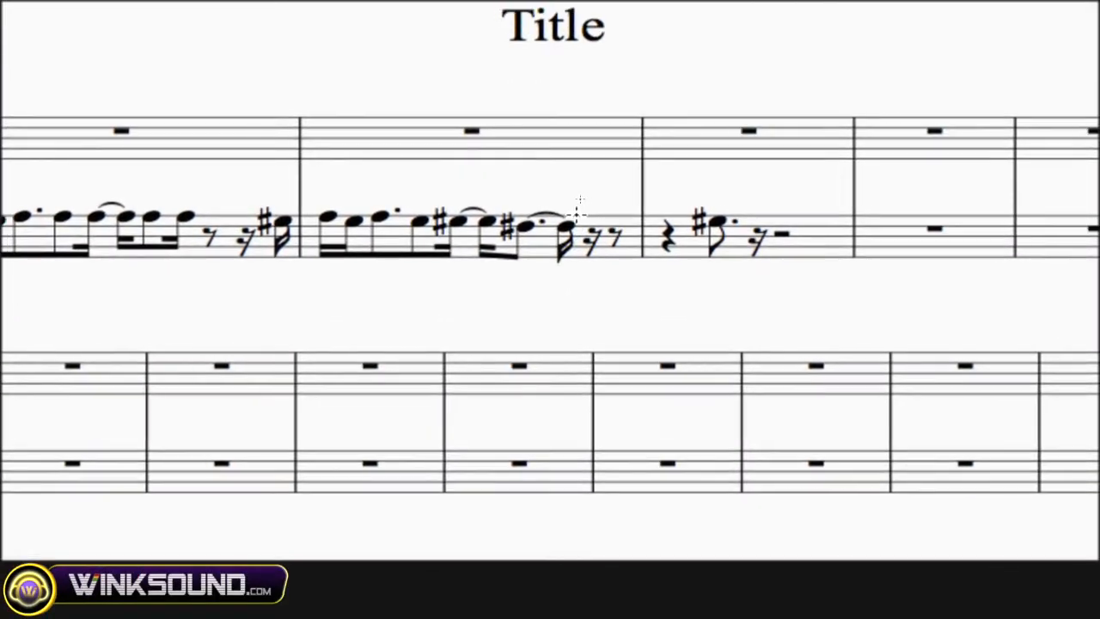
Step: Move the sharped melody note with the Grabber so it opens the next bar
{"action": "left_click", "coordinate": [531, 227]}
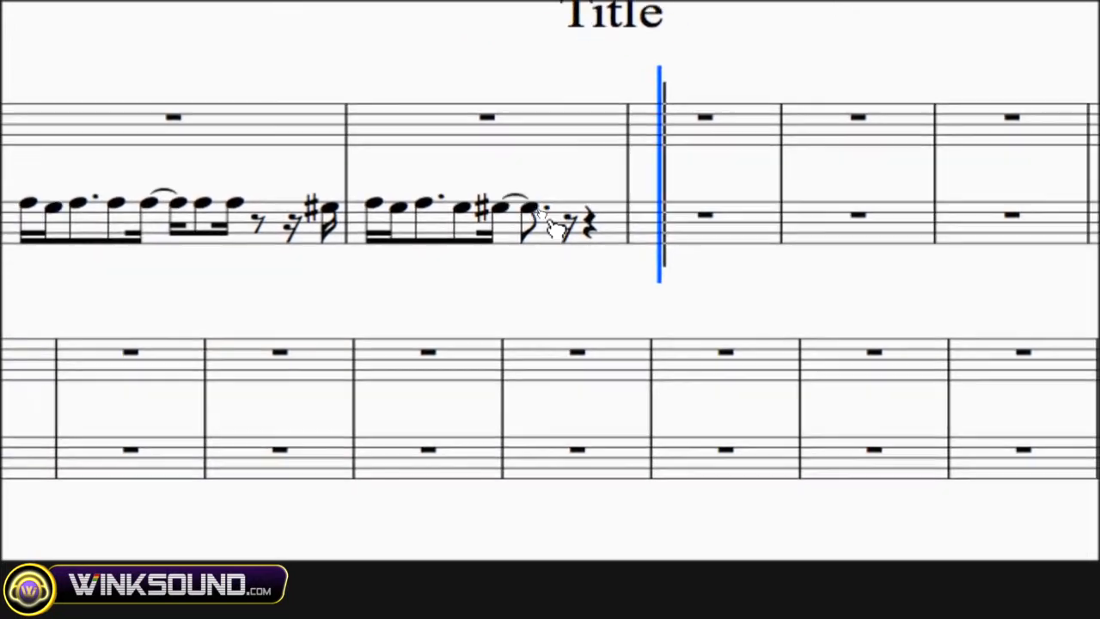
{"action": "left_click", "coordinate": [559, 216]}
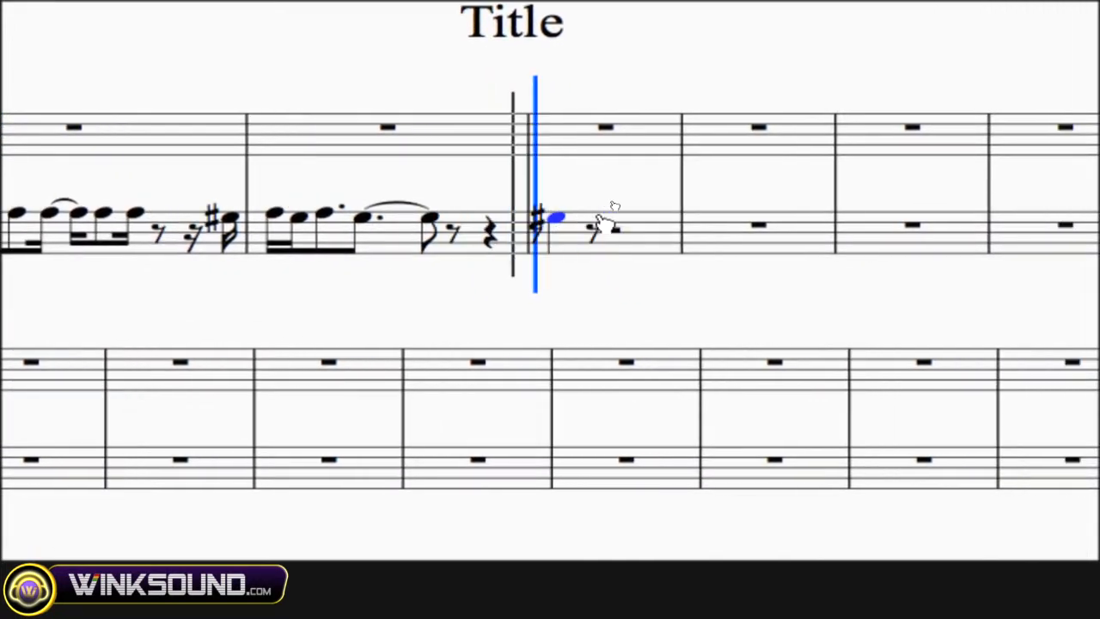